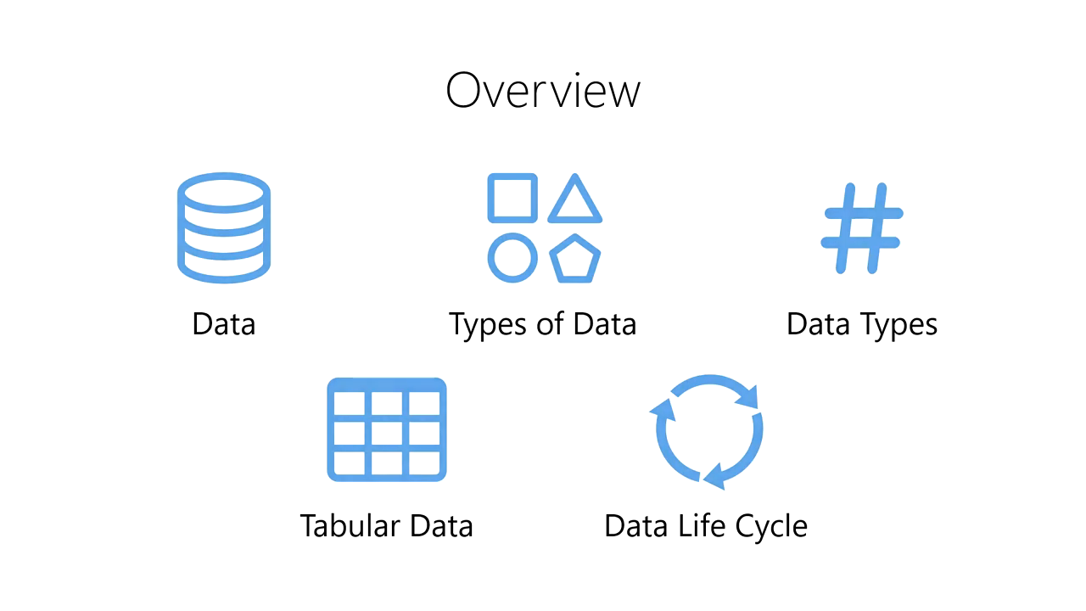
key("right")
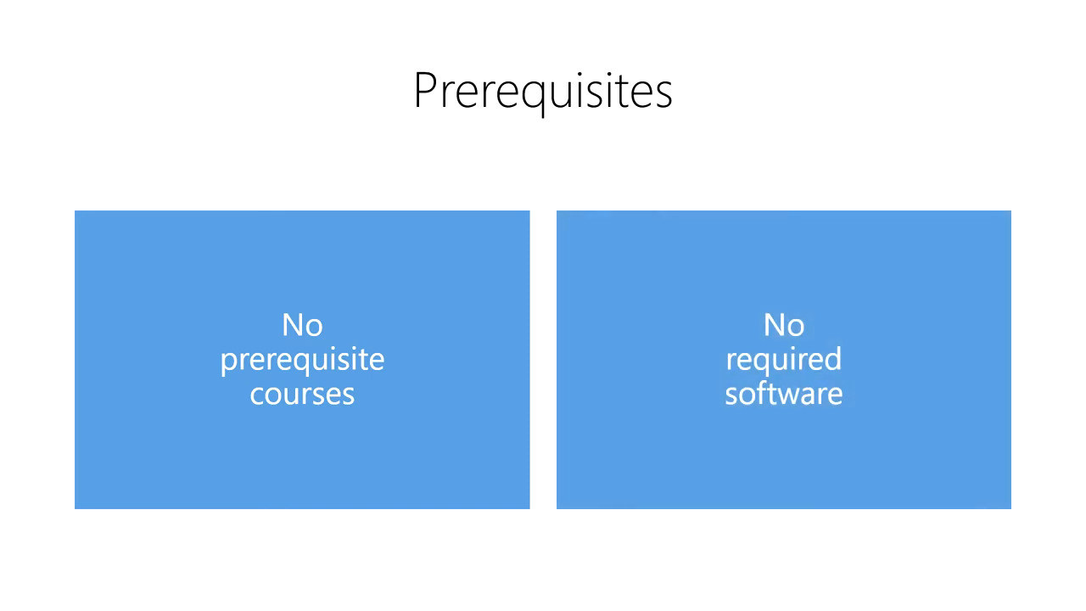
key("Right")
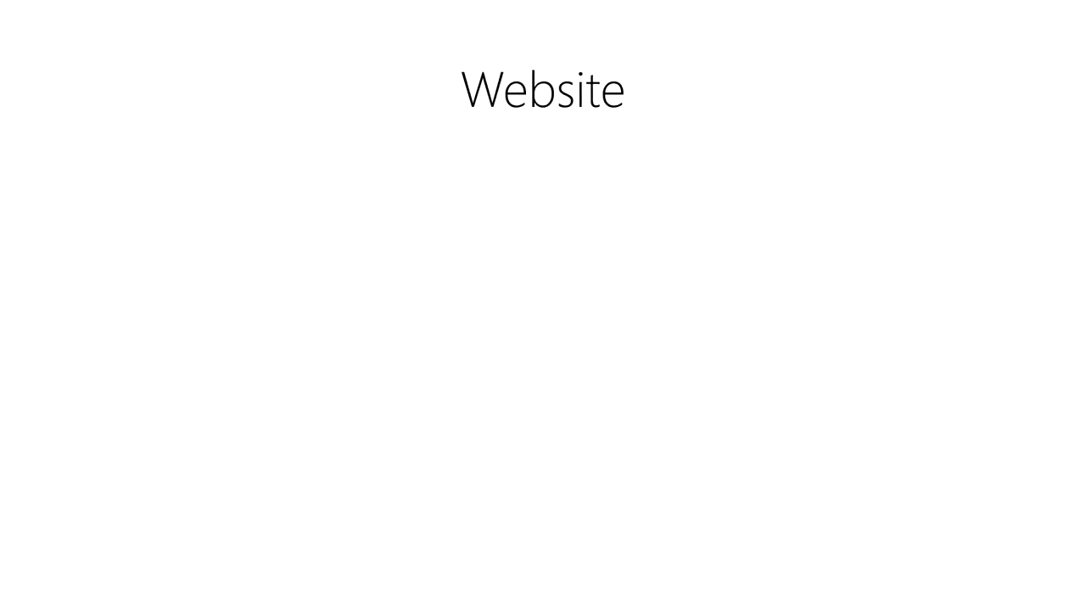